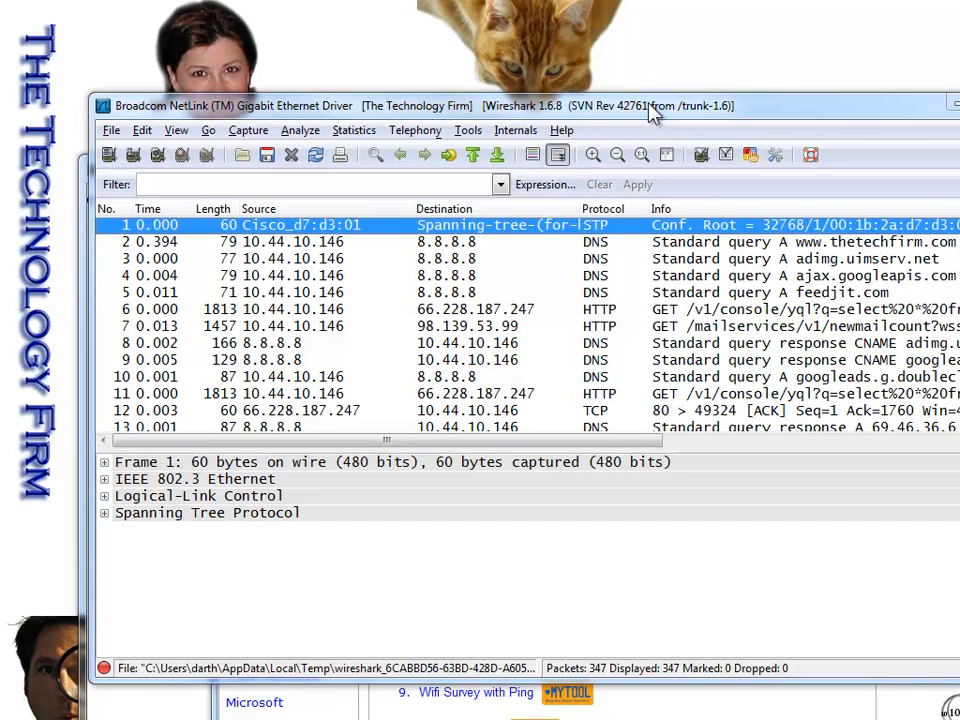
# Select packet 6, the GET request to ucs.query.yahoo.com, and expand its HTTP details.
pyautogui.click(248, 130)
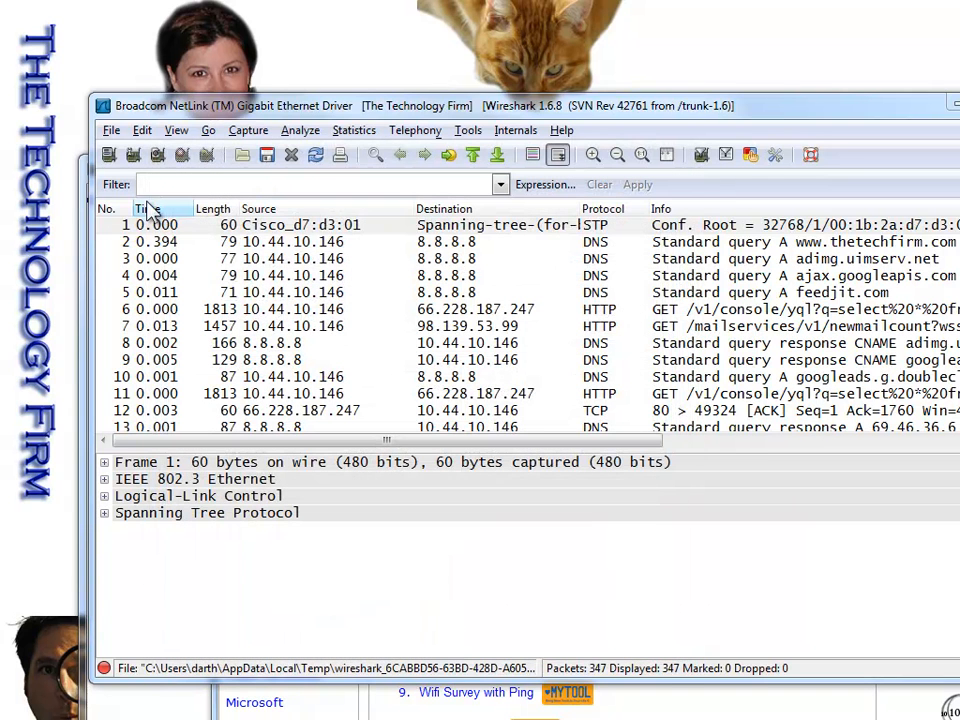
pyautogui.click(300, 184)
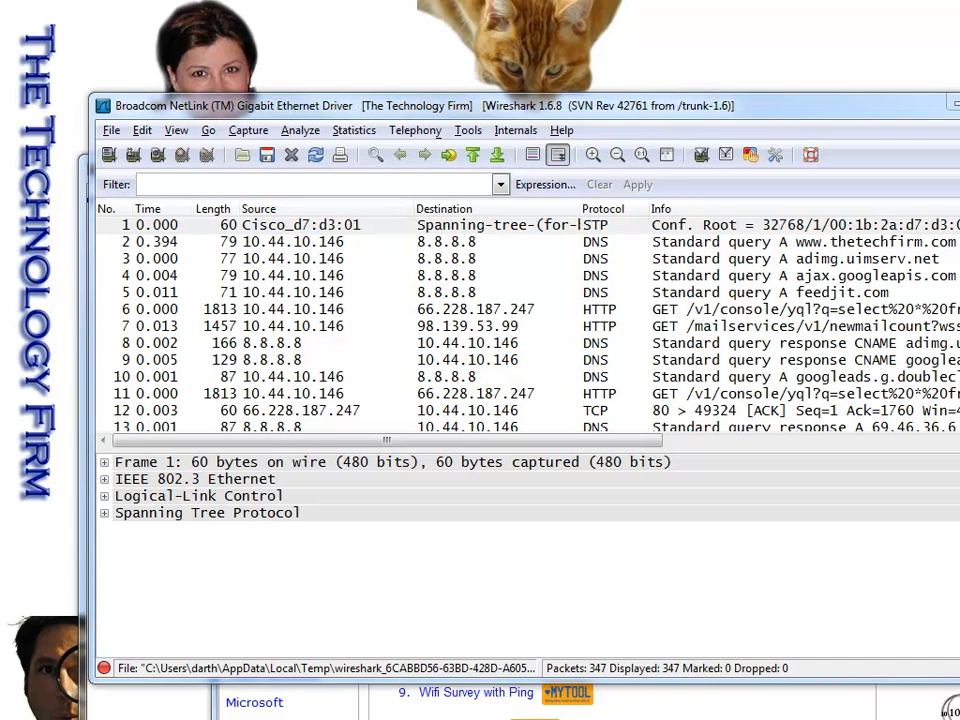
pyautogui.click(300, 184)
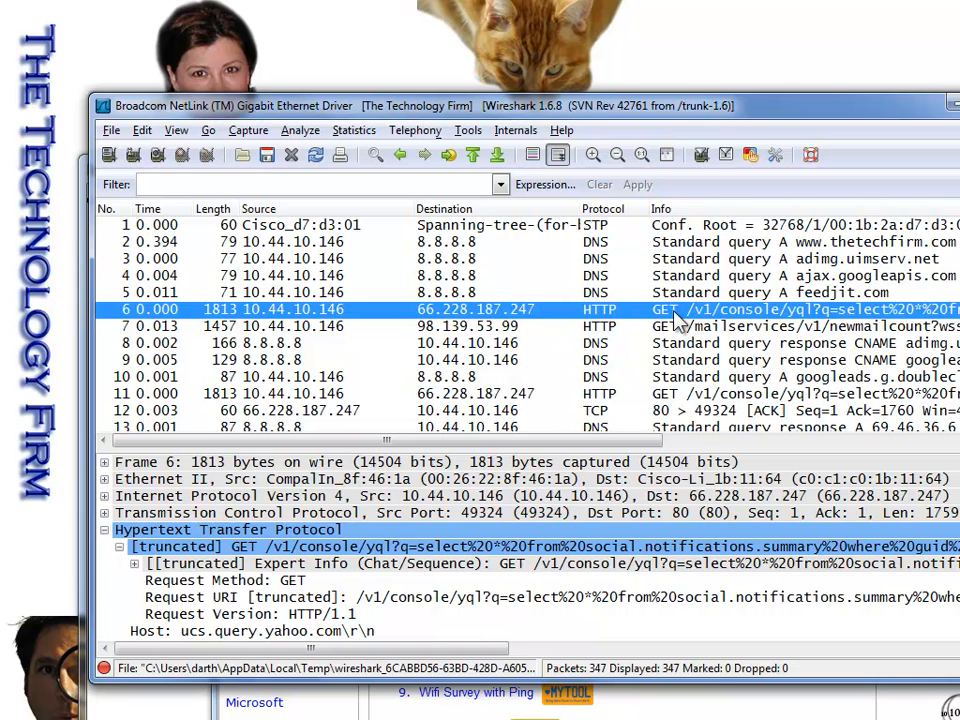
# Prepare the filter http.request.method == "GET" from Request Method, then cut it.
pyautogui.click(235, 580)
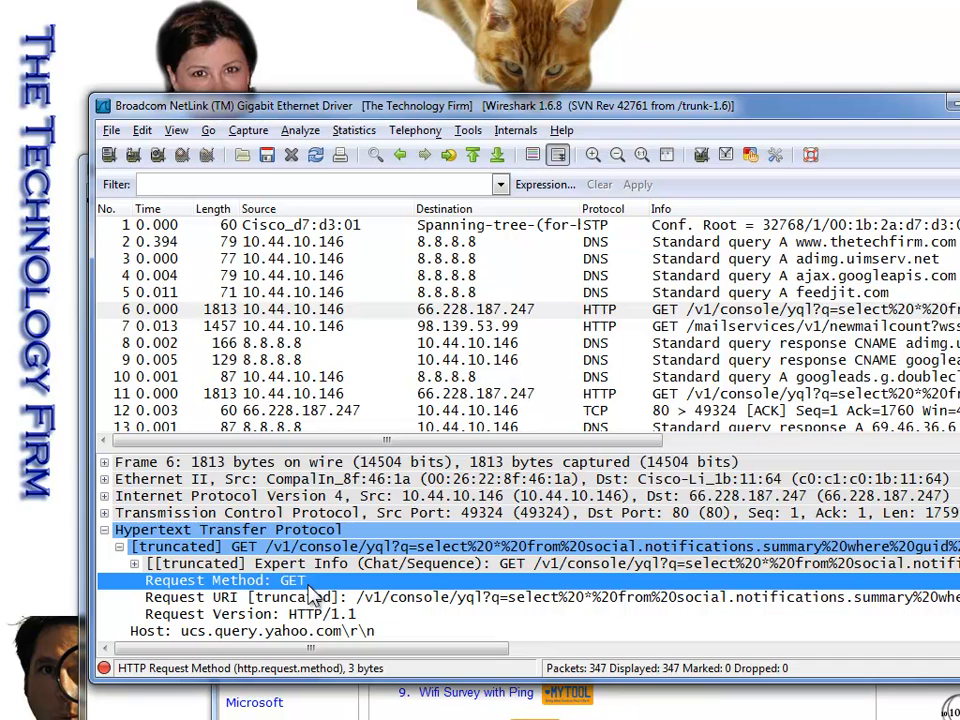
pyautogui.moveTo(230, 678)
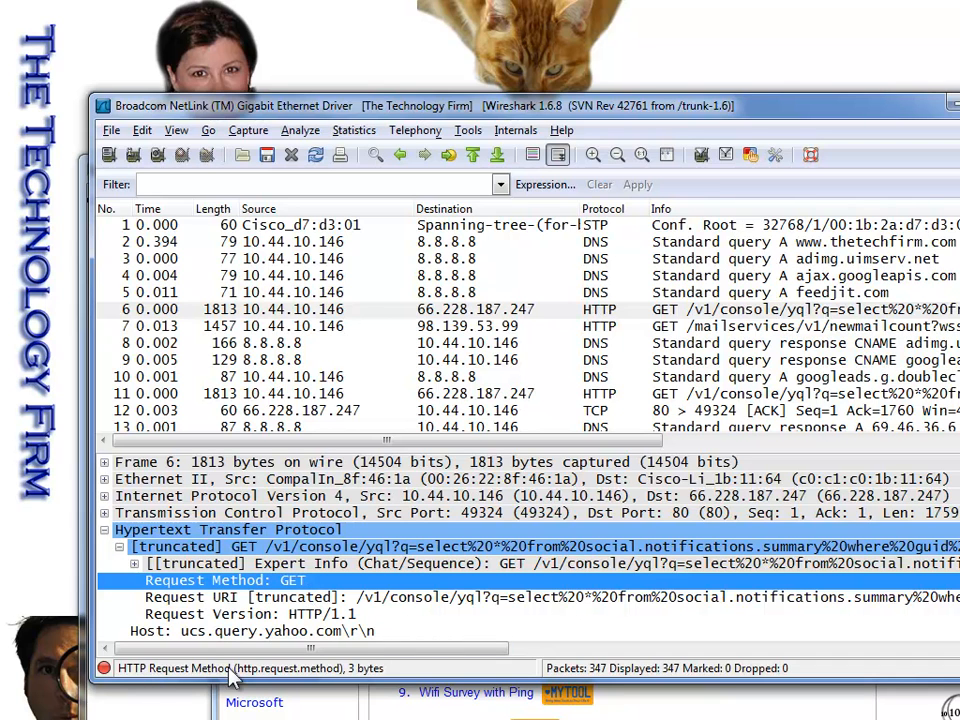
pyautogui.moveTo(278, 685)
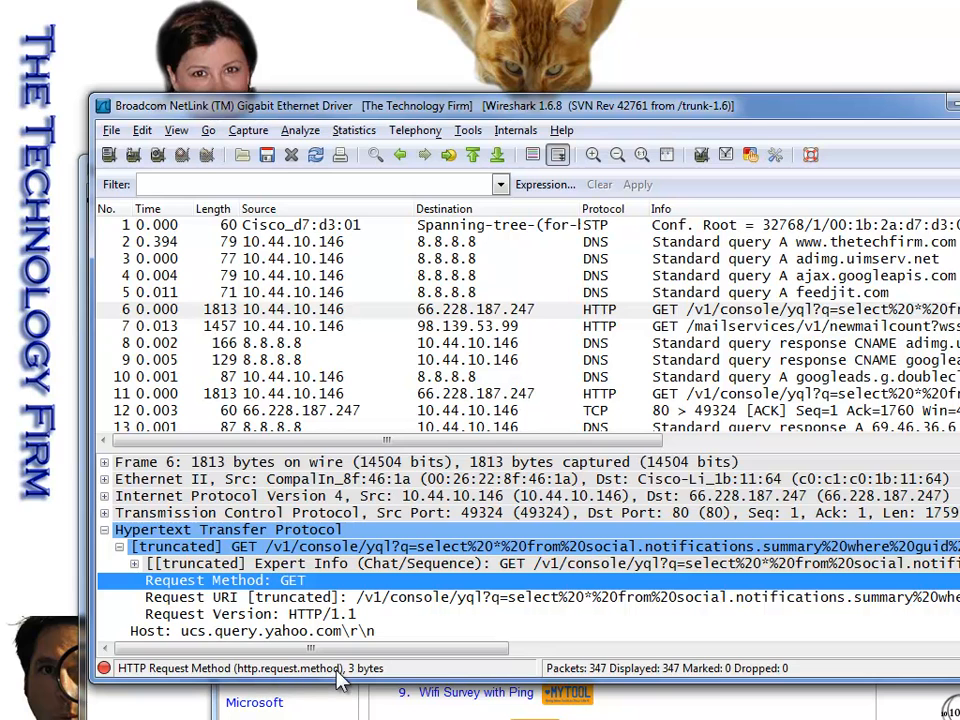
pyautogui.moveTo(322, 675)
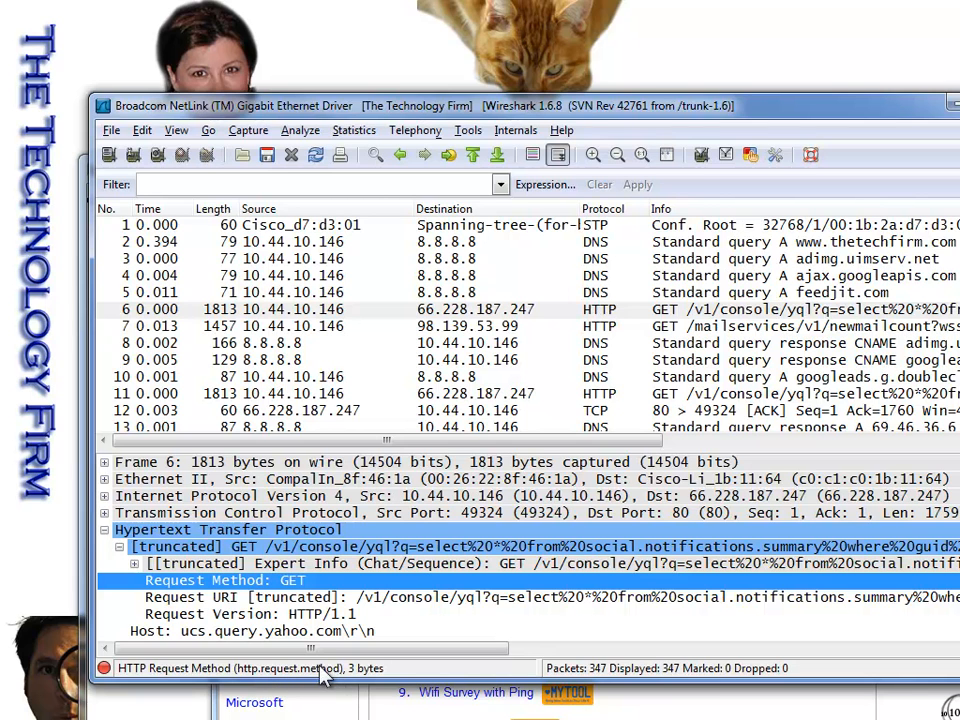
pyautogui.moveTo(255, 683)
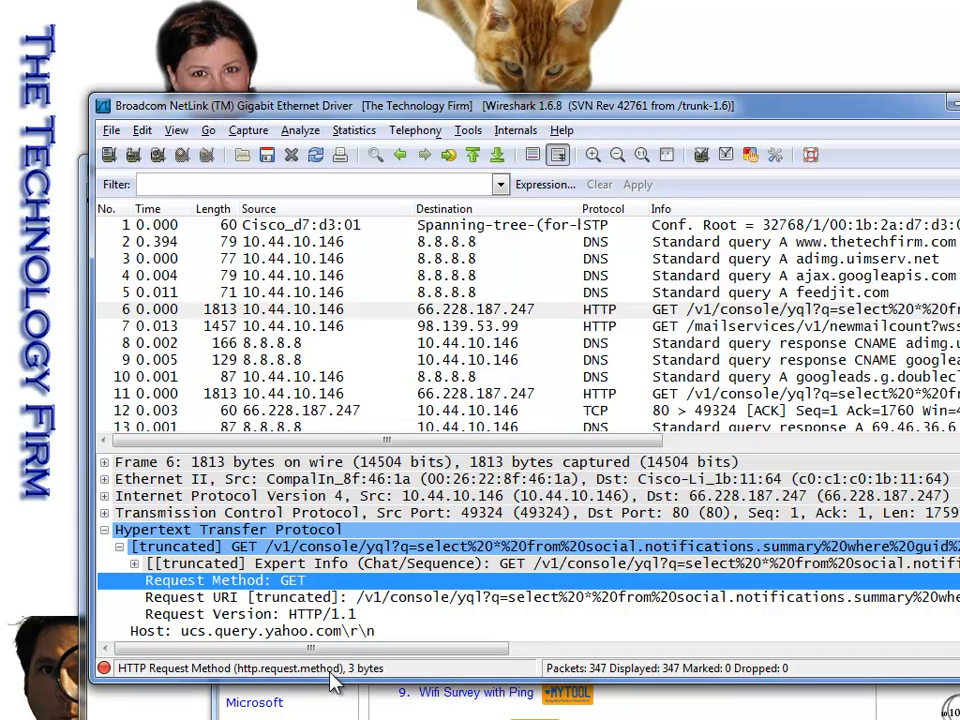
pyautogui.rightClick(240, 580)
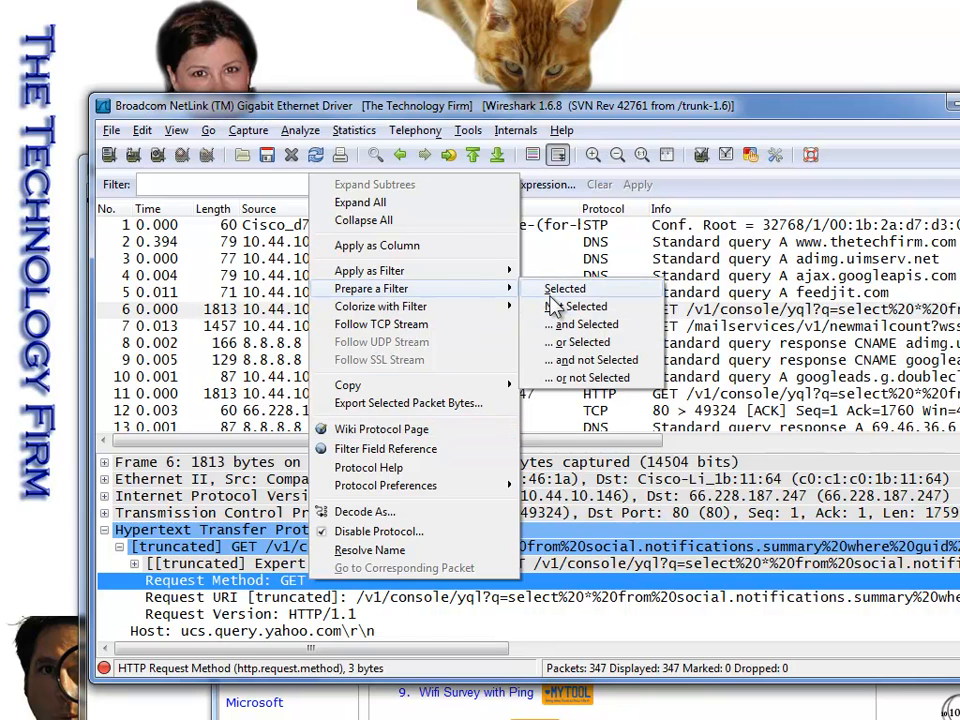
pyautogui.click(565, 288)
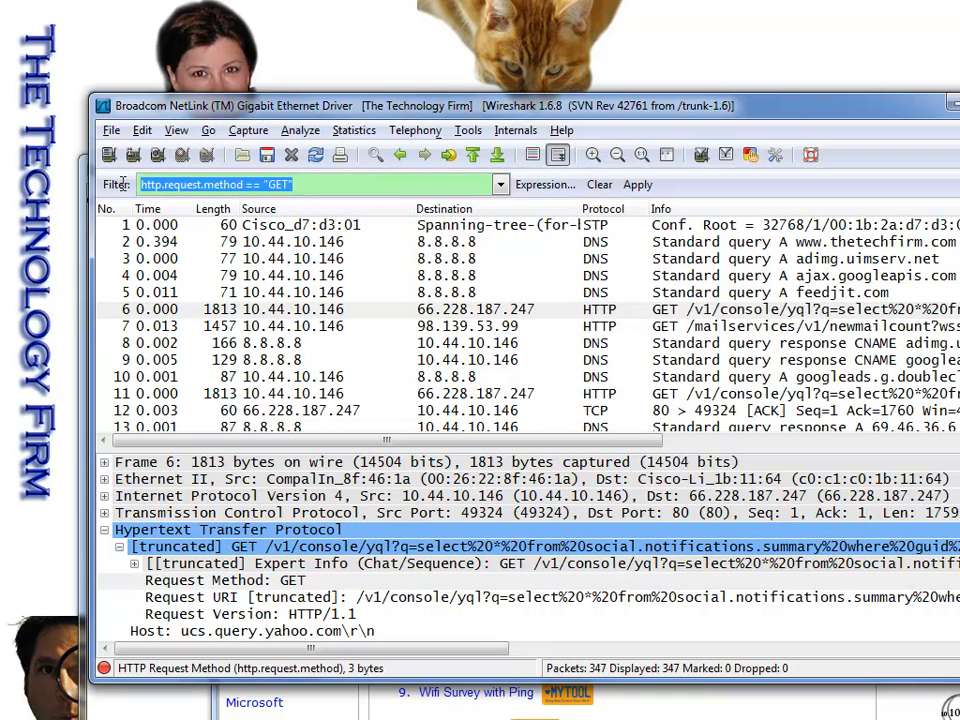
pyautogui.rightClick(215, 184)
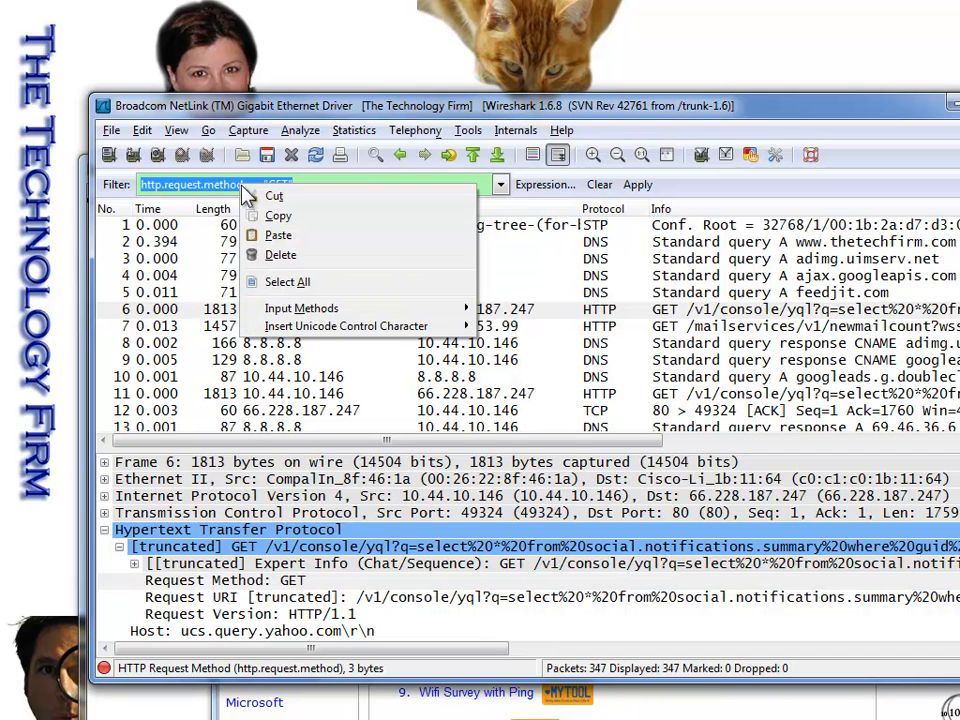
pyautogui.click(248, 130)
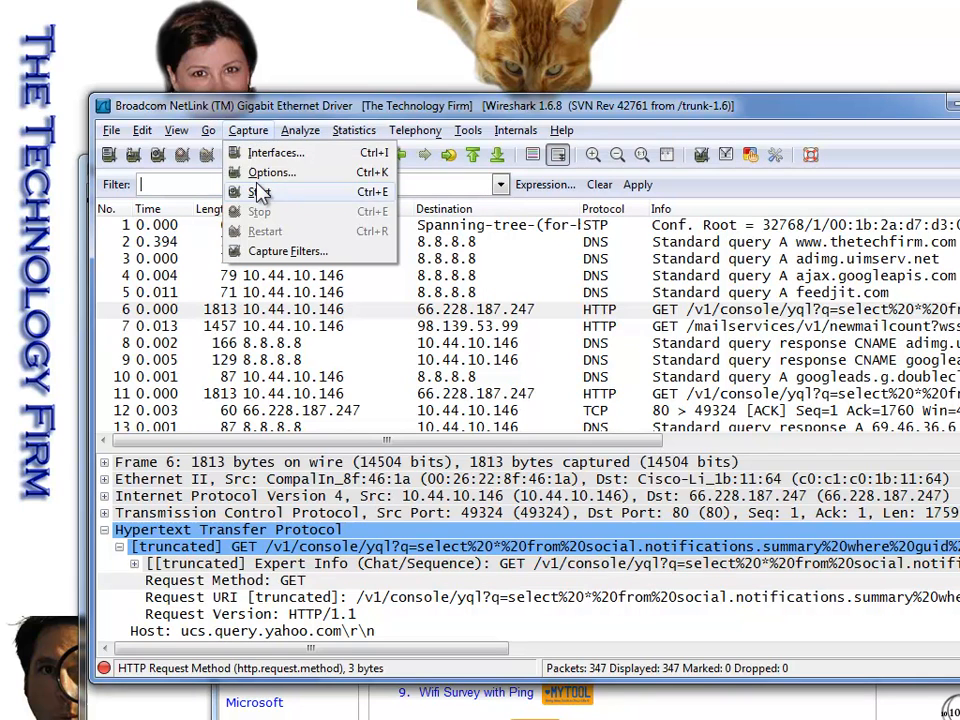
# Enter http.request.method == "GET" as the capture filter in capture options.
pyautogui.click(260, 191)
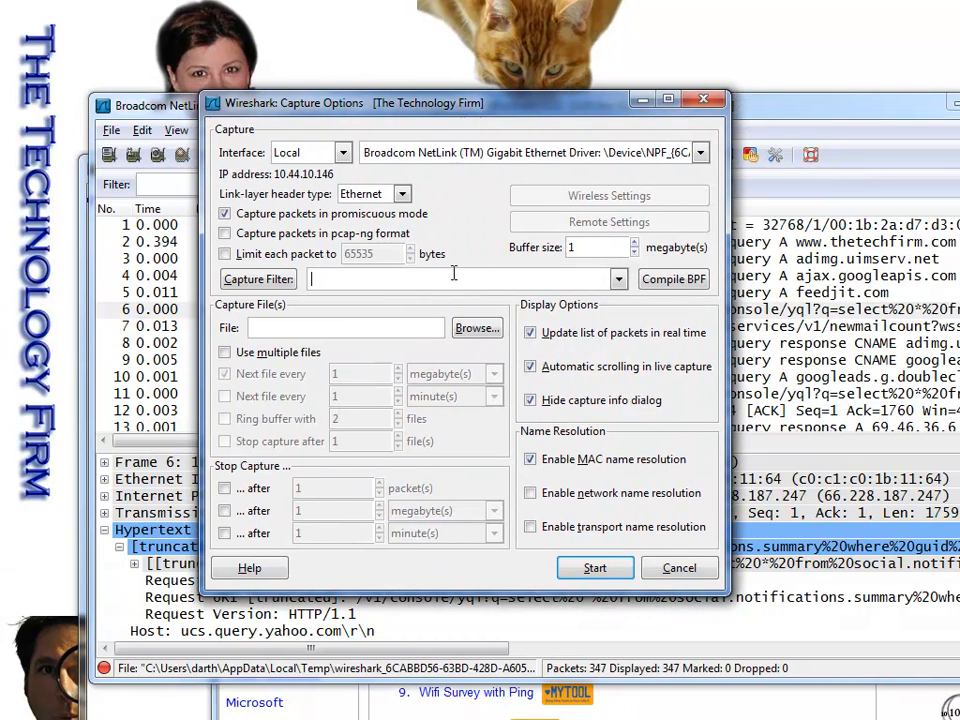
pyautogui.write('http.request.method == "GET"')
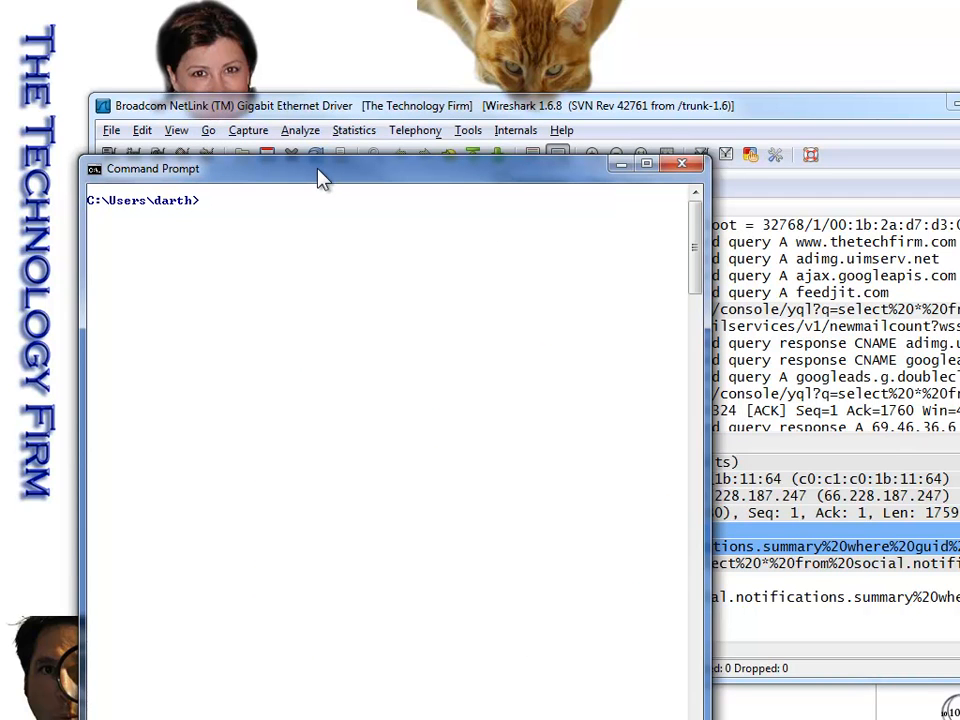
# Run tshark with the http.request.method == "GET" read filter and review the GET output.
pyautogui.write('tsha')
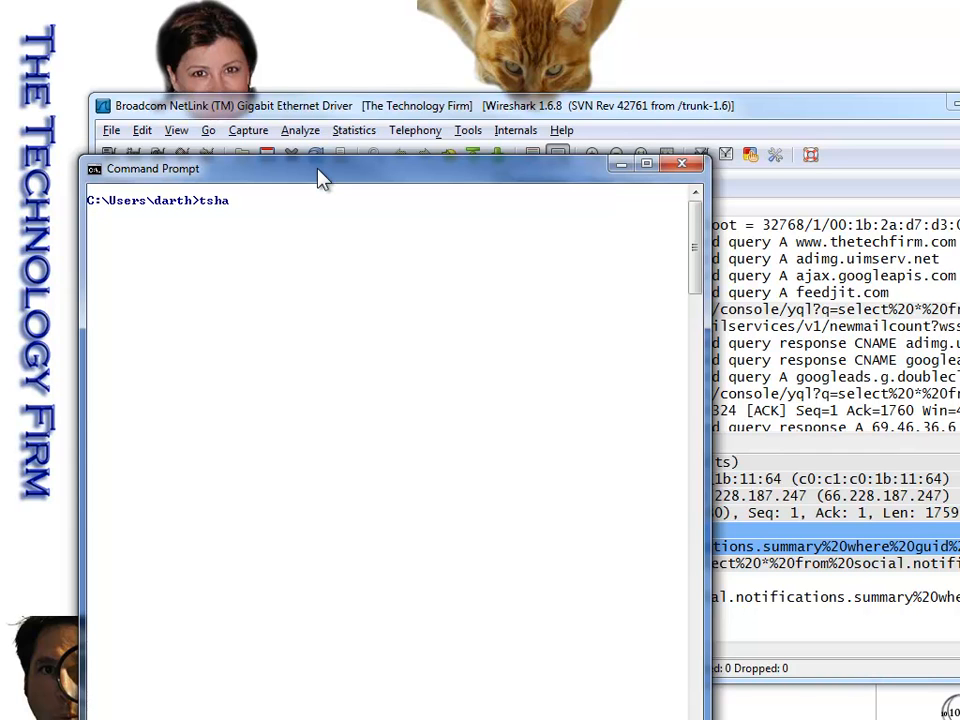
pyautogui.write('rk --')
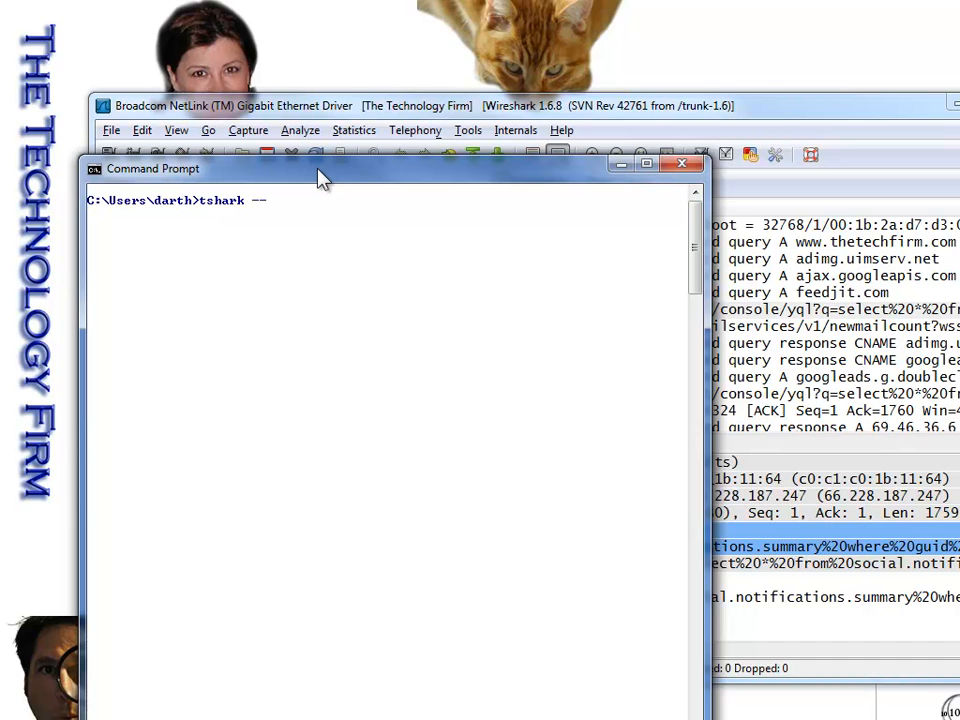
pyautogui.write('R "http.request.method == "GET"')
pyautogui.press('Return')
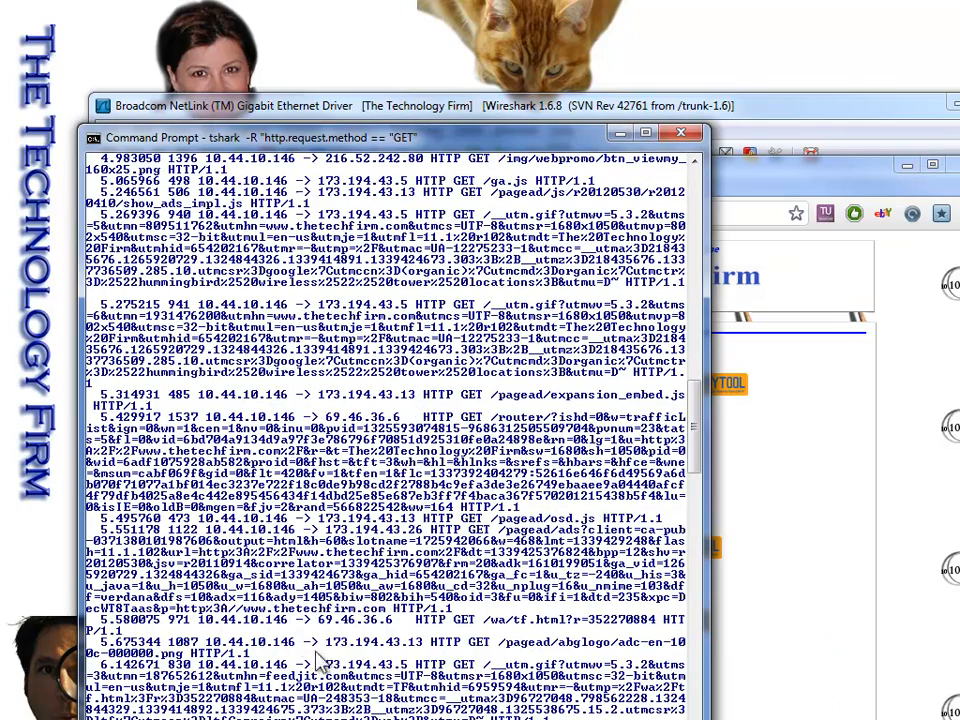
pyautogui.scroll(3)
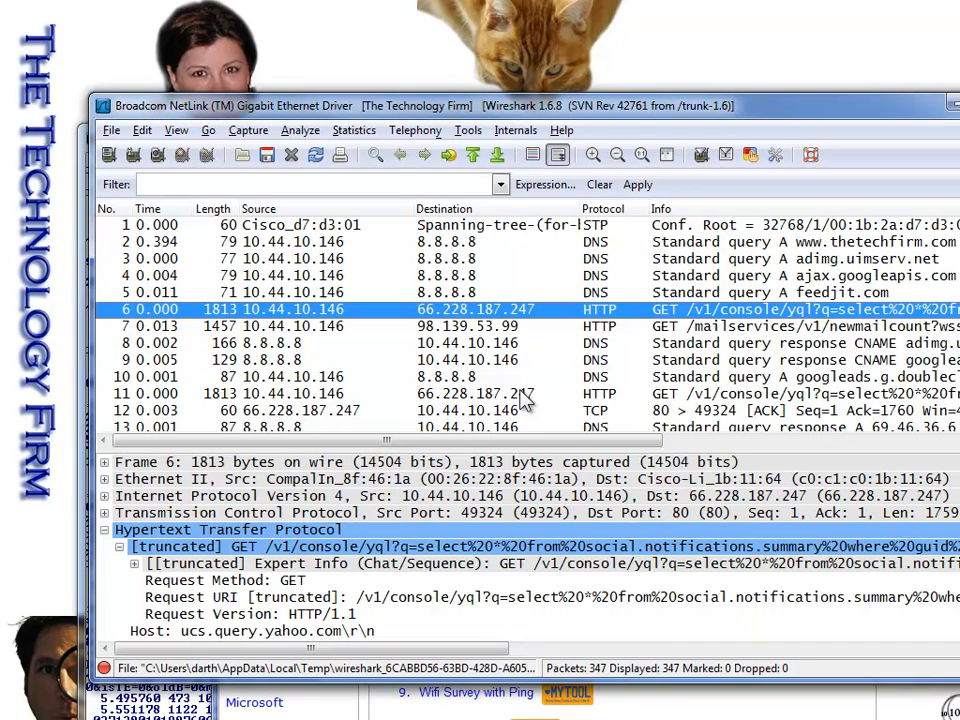
pyautogui.moveTo(527, 405)
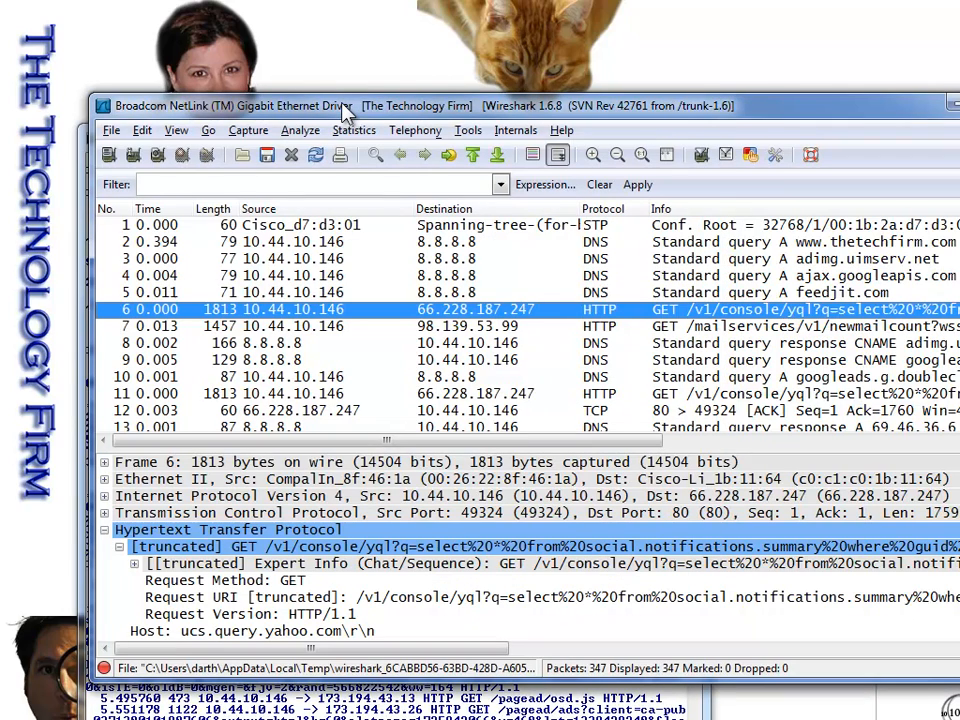
pyautogui.moveTo(290, 190)
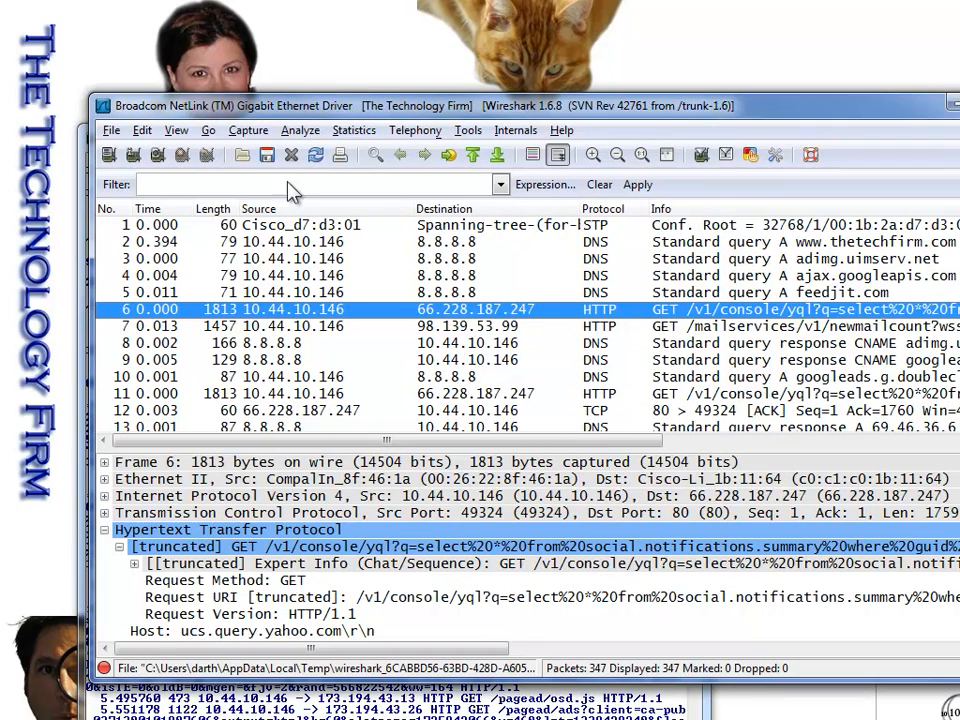
pyautogui.click(248, 130)
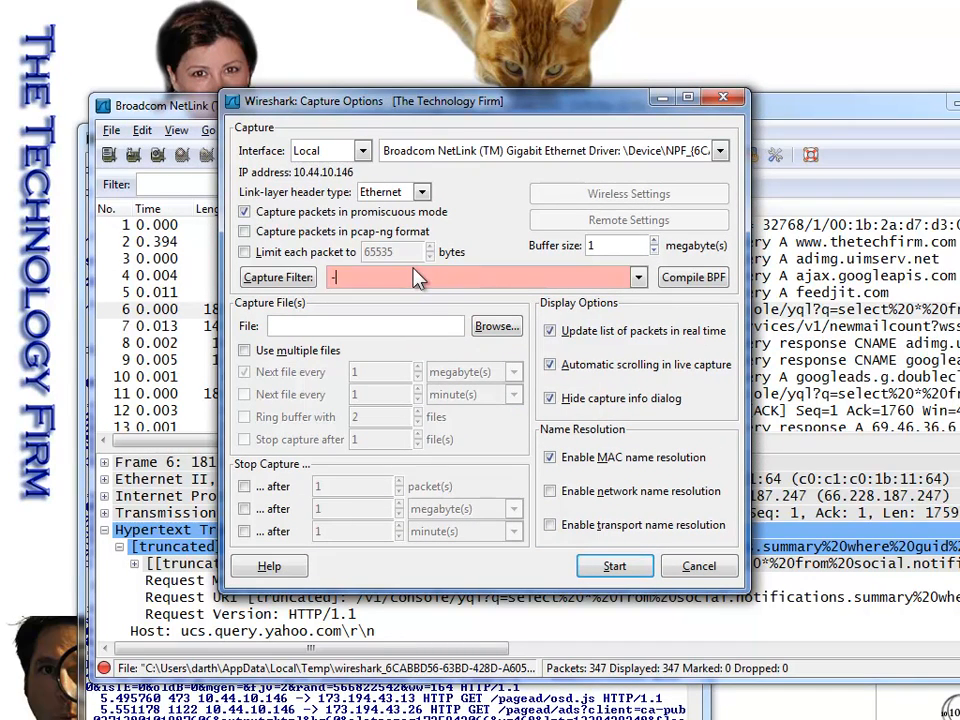
pyautogui.write('-R http.request.method == "GET""')
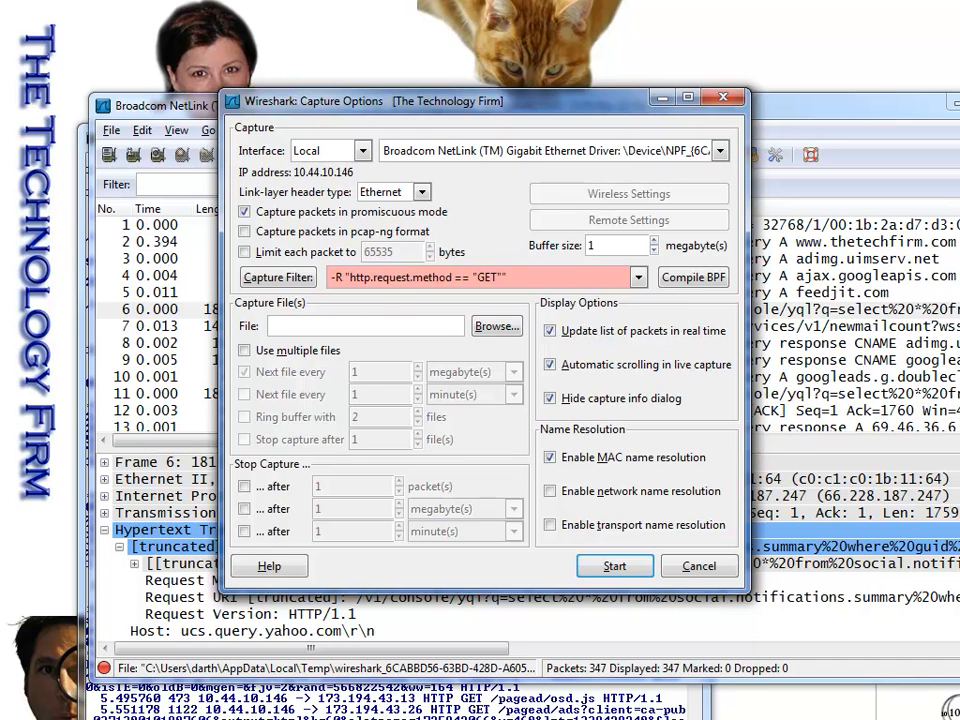
pyautogui.click(615, 566)
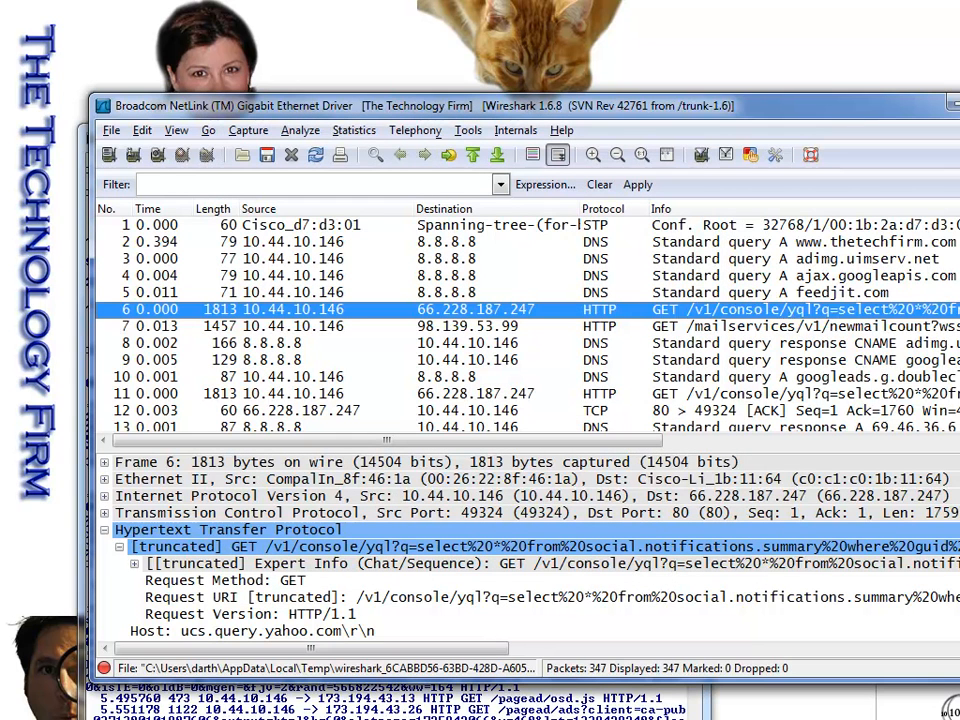
pyautogui.moveTo(738, 118)
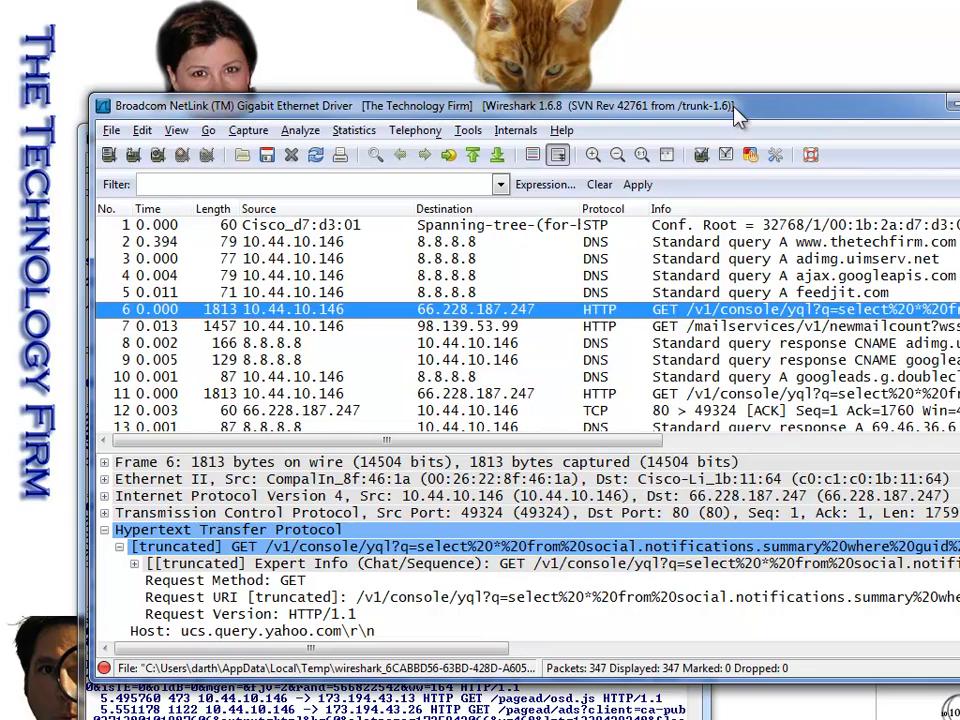